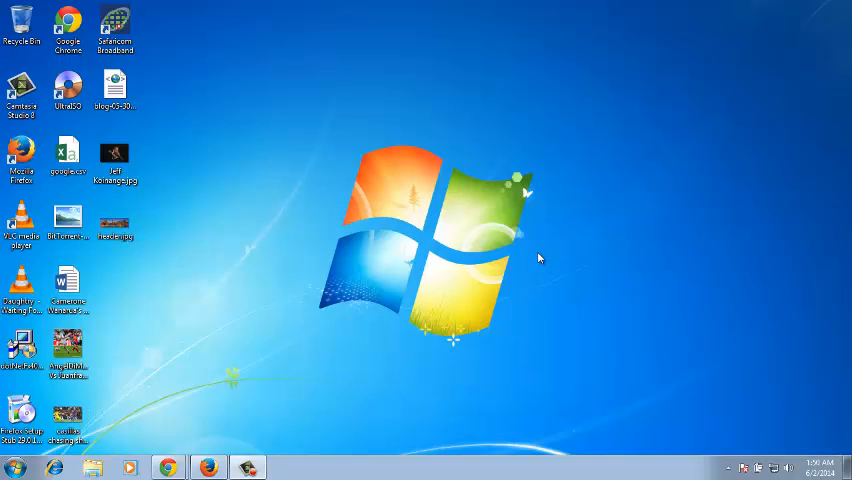
mouse_move(528, 280)
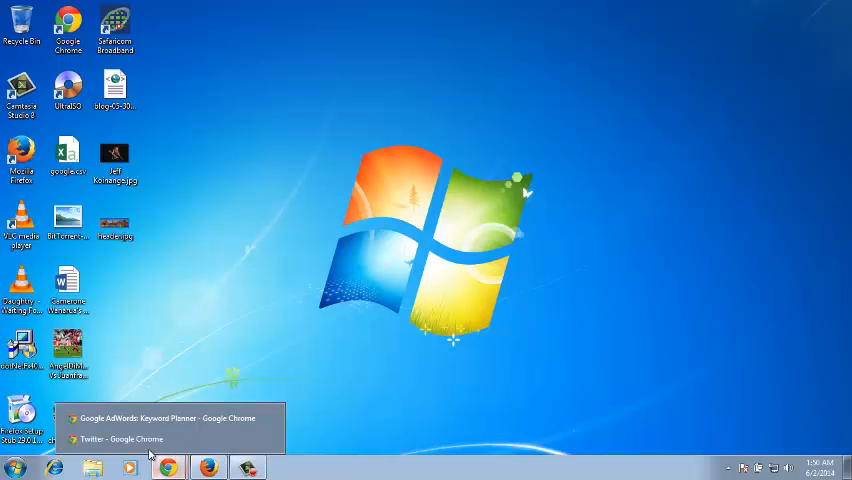
Step: Bring the Twitter browser window forward and go to your own profile via Me
left_click(118, 440)
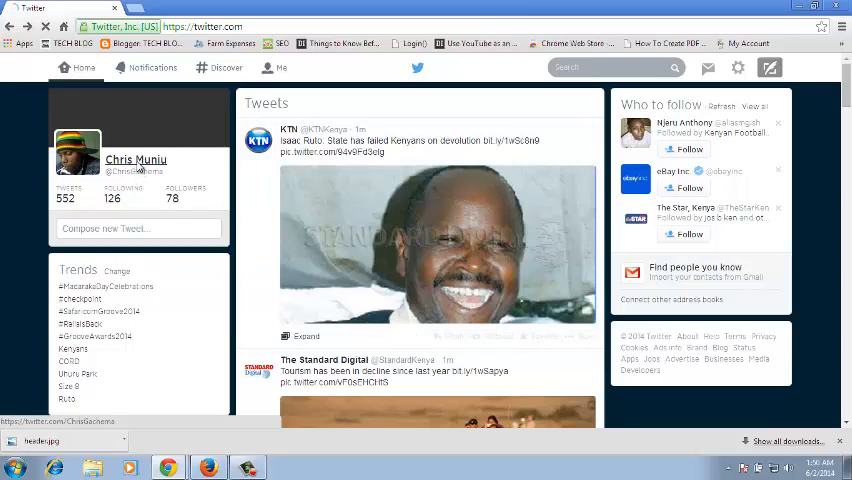
left_click(136, 160)
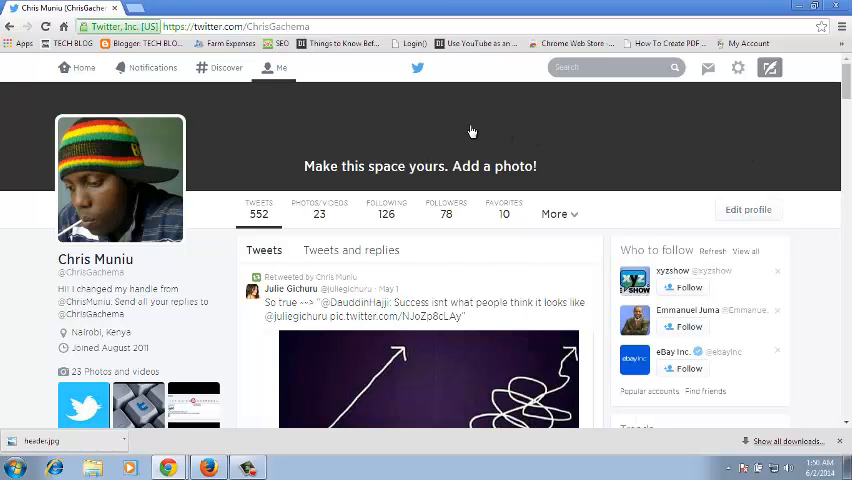
mouse_move(518, 132)
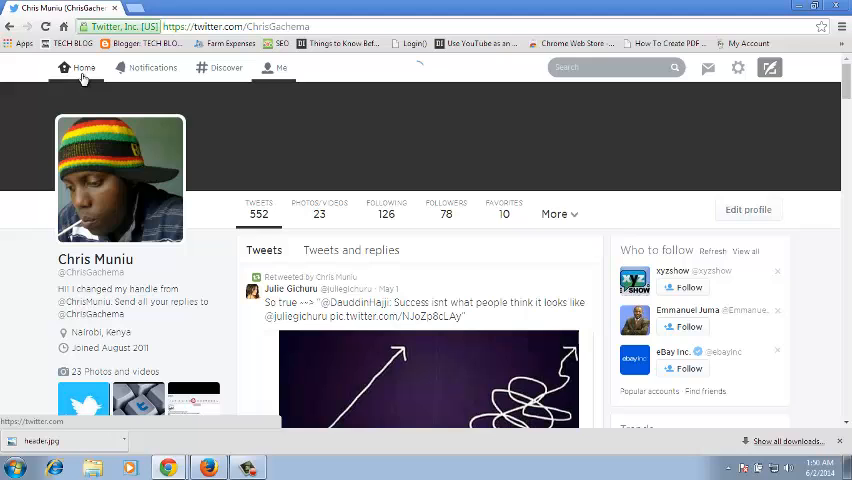
Step: Choose Settings from the gear-icon dropdown to reach the account settings page
left_click(84, 68)
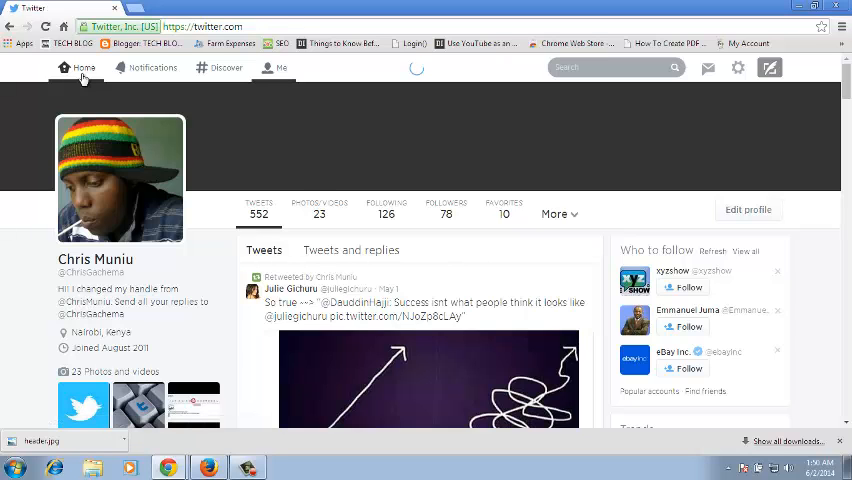
left_click(84, 68)
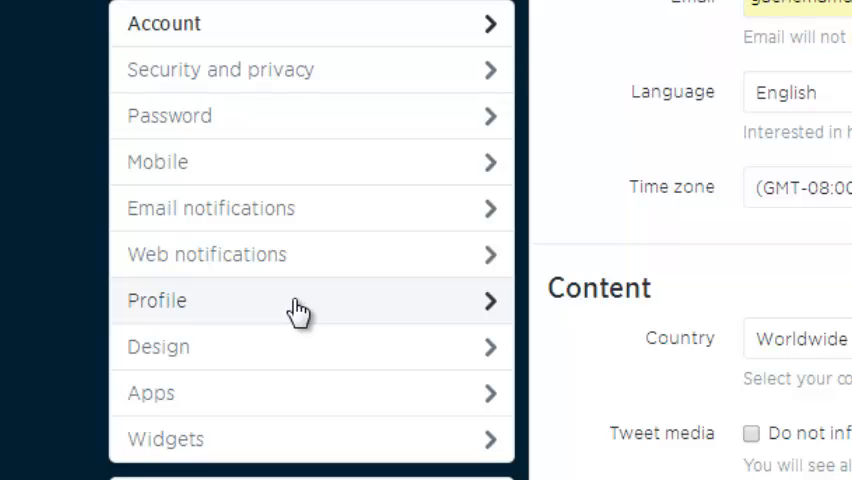
Step: Switch to the Profile section of settings and reveal the Header option
left_click(156, 300)
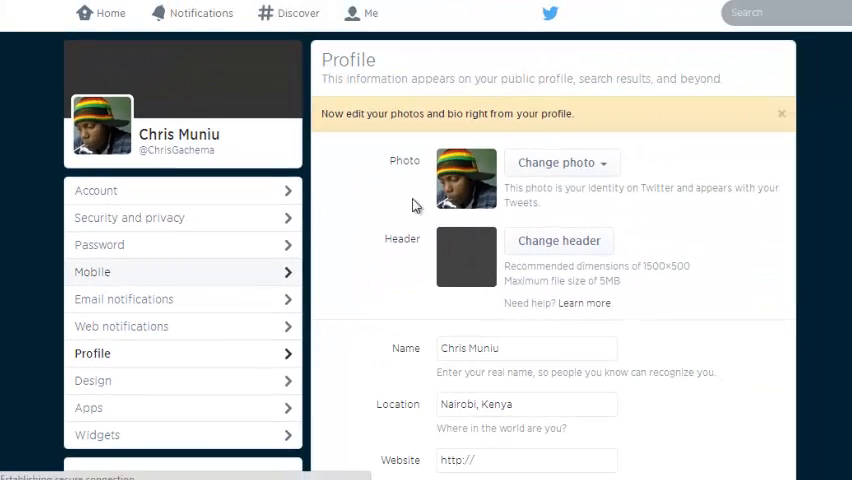
scroll("down", 3)
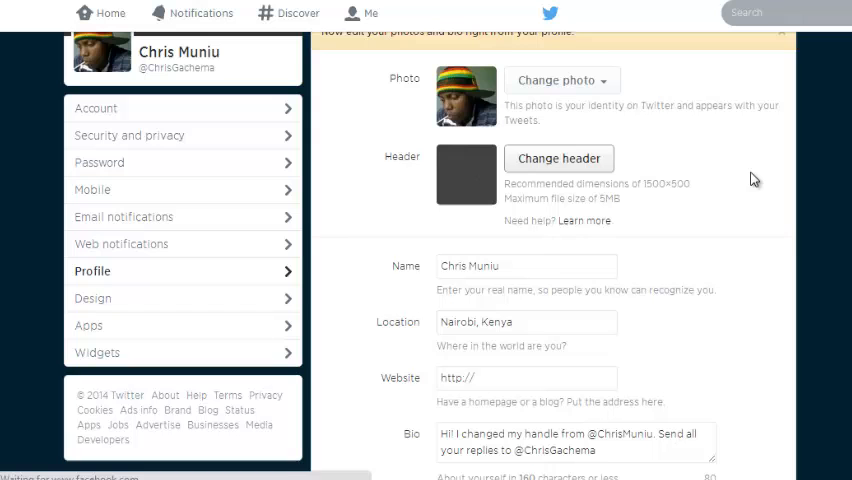
mouse_move(400, 84)
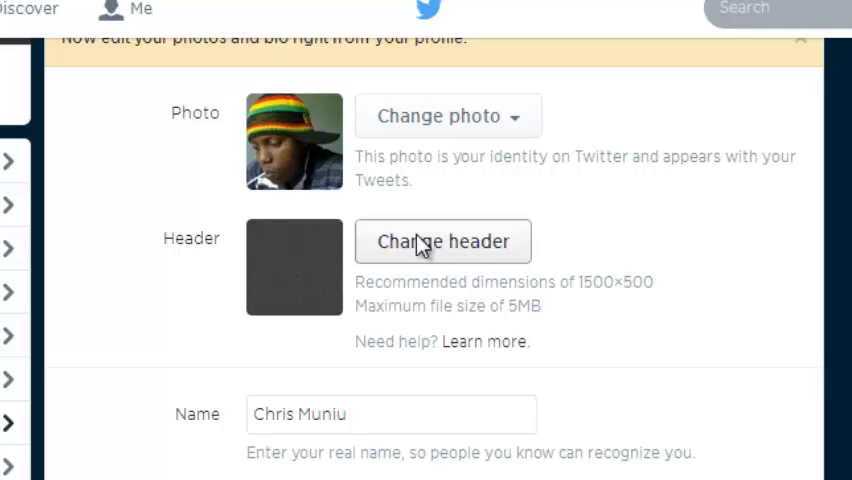
Step: Change the header and load header.jpg from the Desktop into the size editor
left_click(444, 240)
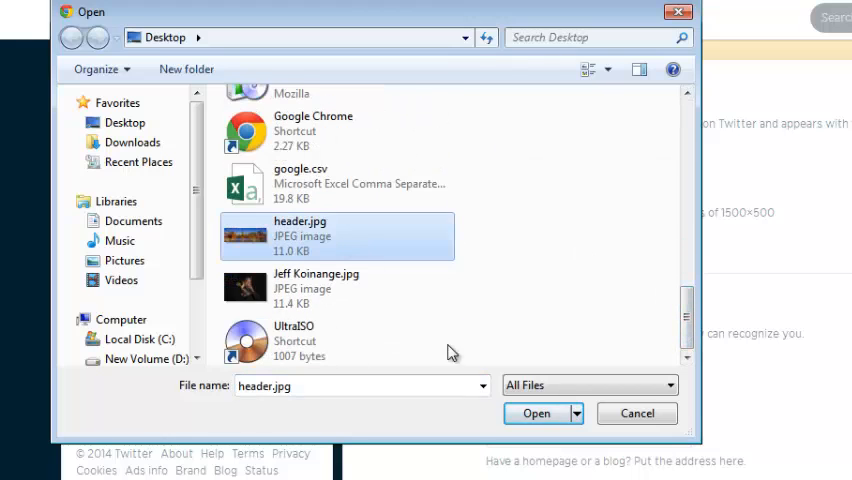
left_click(536, 412)
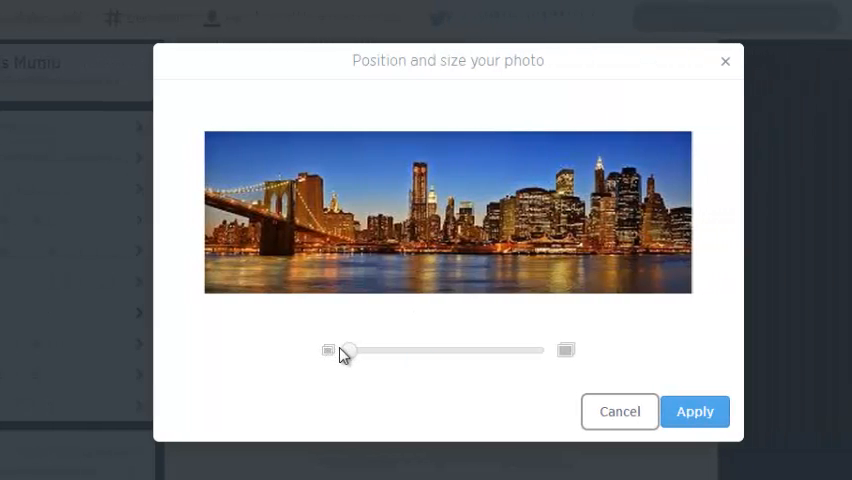
Step: Zoom the city skyline slightly to fill the frame and apply it as the header
left_click_drag(344, 350, 376, 350)
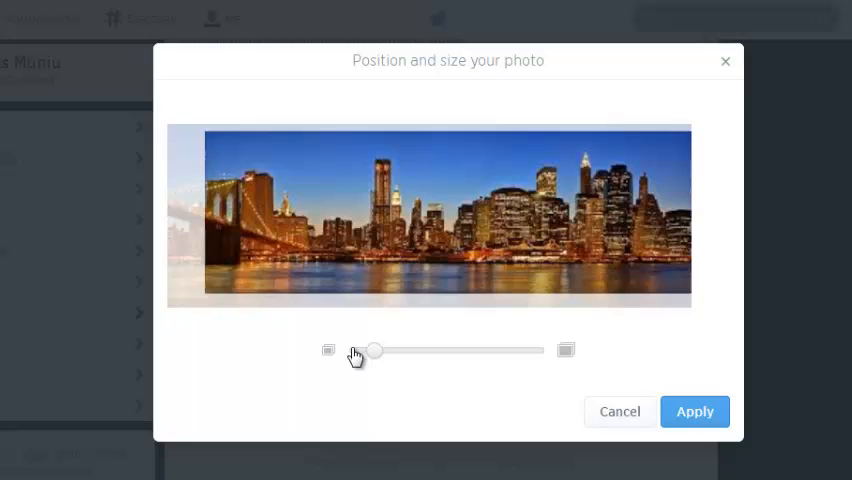
left_click_drag(376, 350, 390, 350)
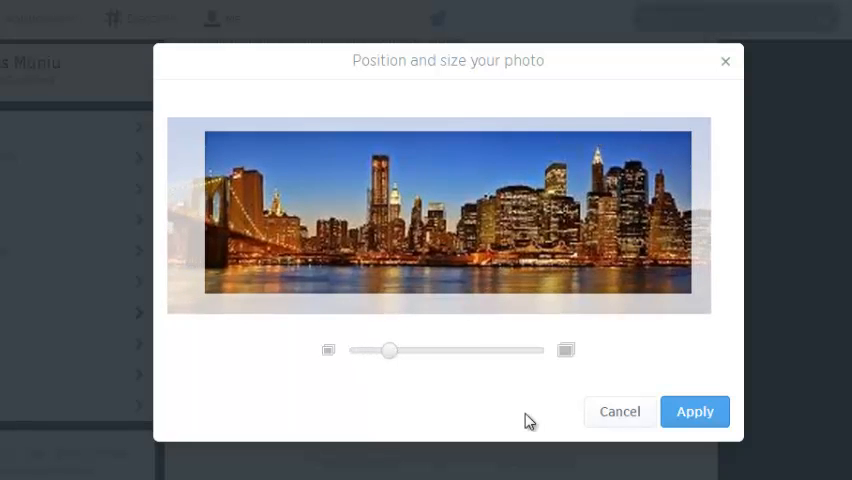
mouse_move(684, 384)
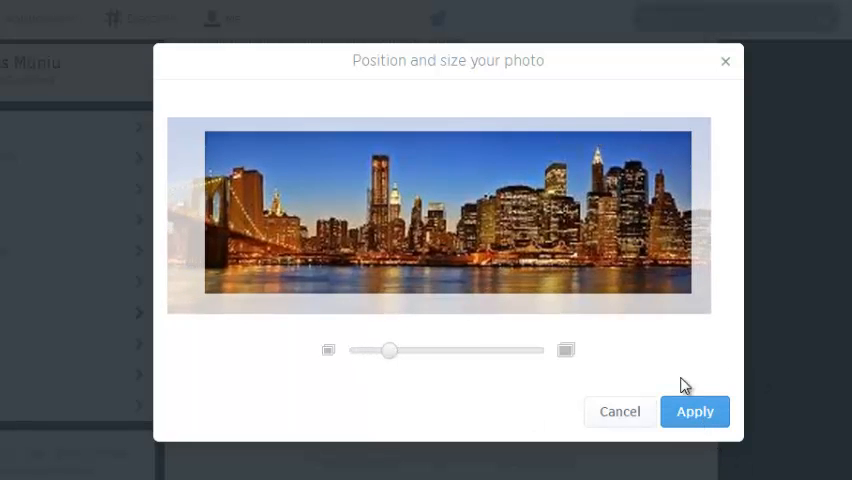
left_click(694, 412)
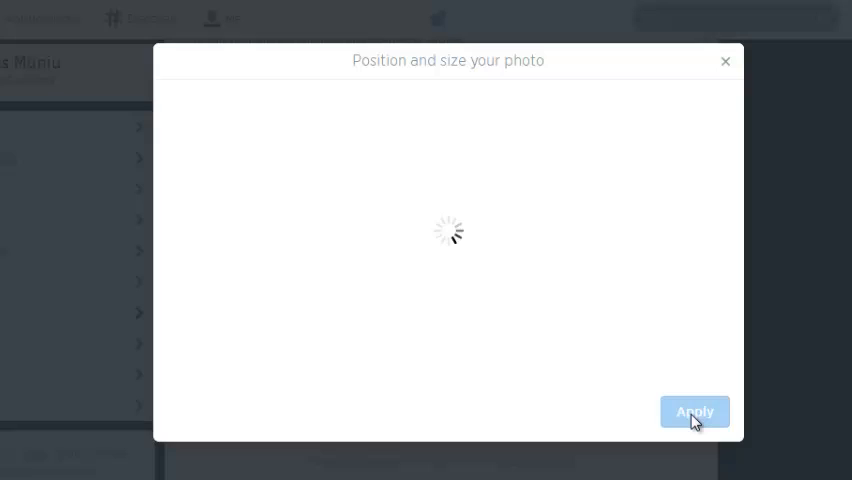
left_click(694, 412)
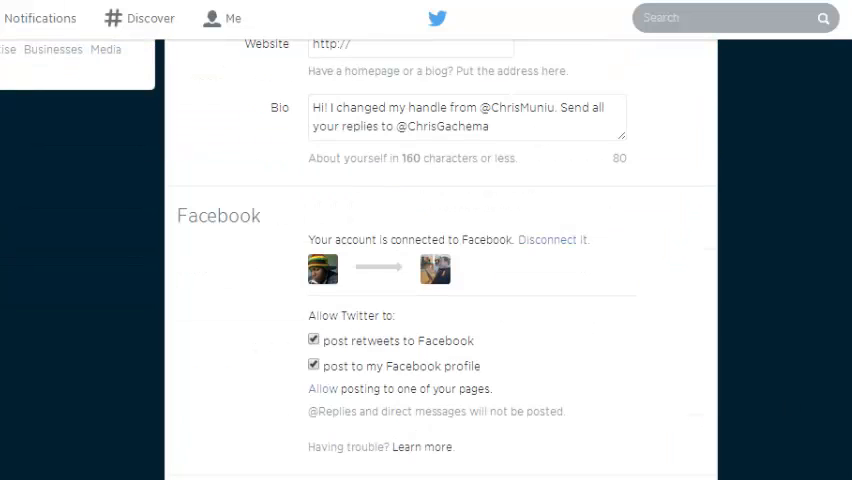
Step: Save the profile changes and return to your public profile page
scroll("down", 3)
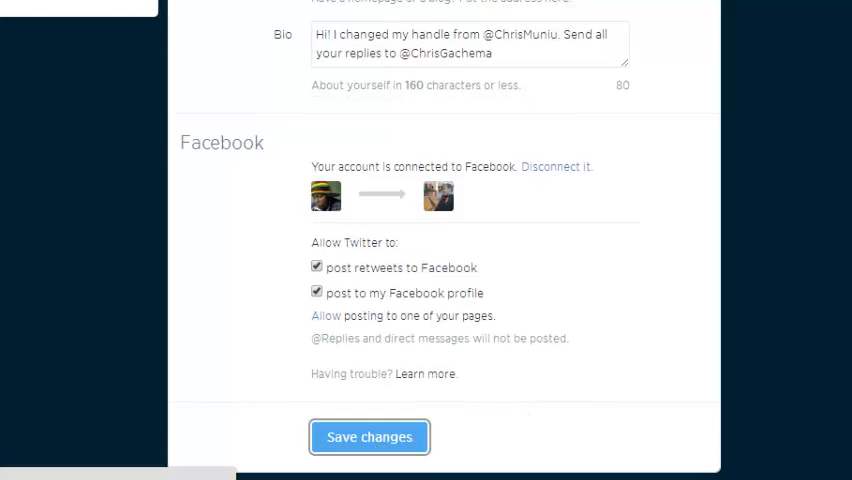
scroll("up", 3)
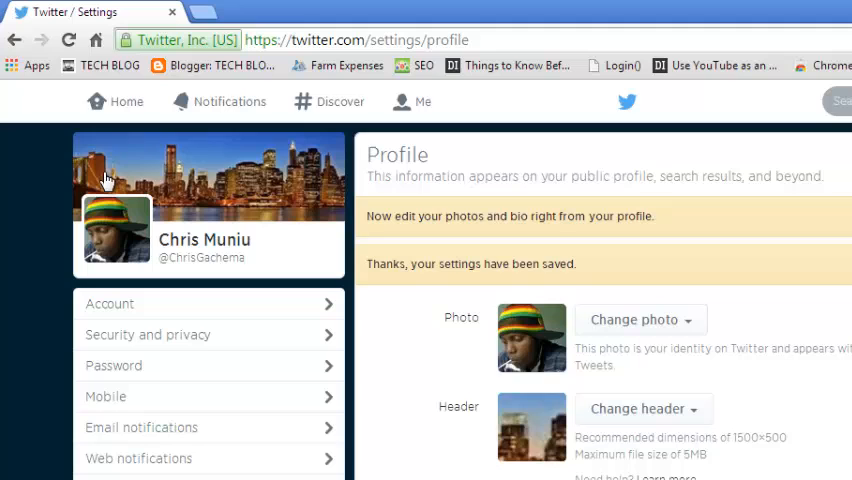
mouse_move(204, 246)
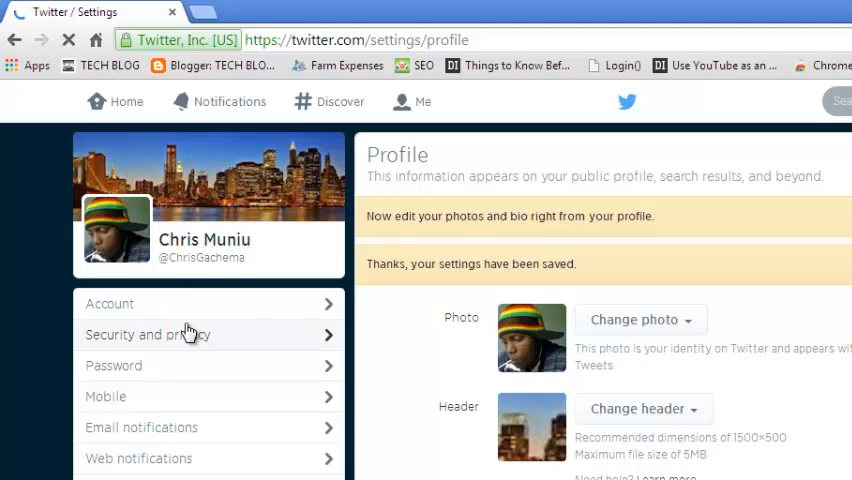
left_click(410, 100)
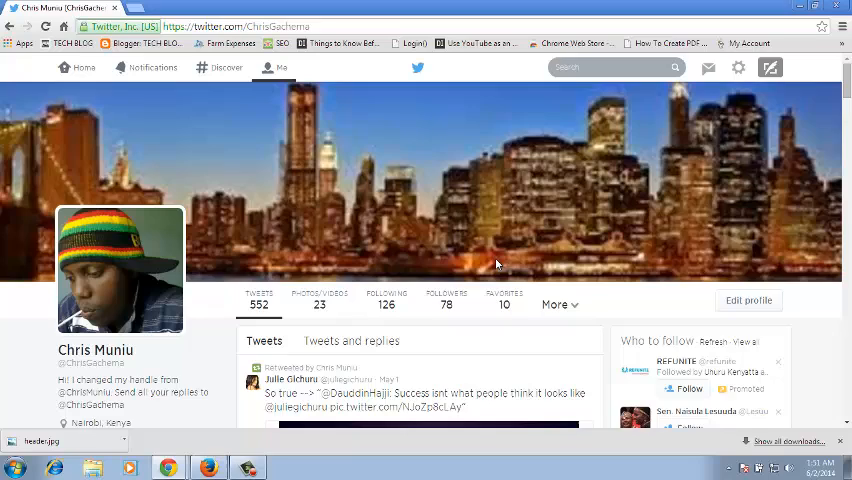
Step: Scroll the profile to review the city skyline header behind the profile picture
scroll("down", 3)
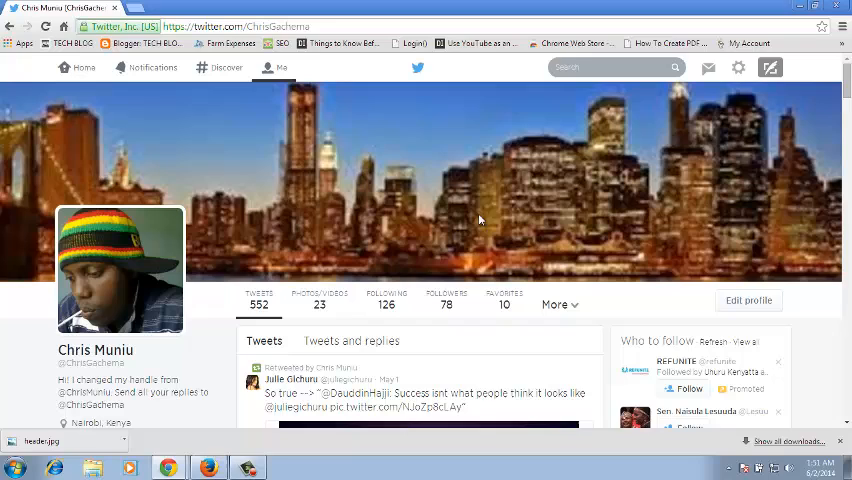
mouse_move(472, 196)
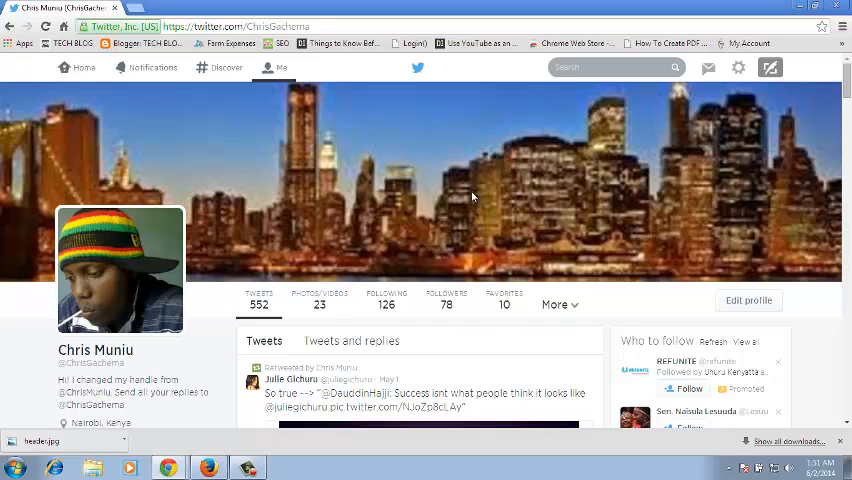